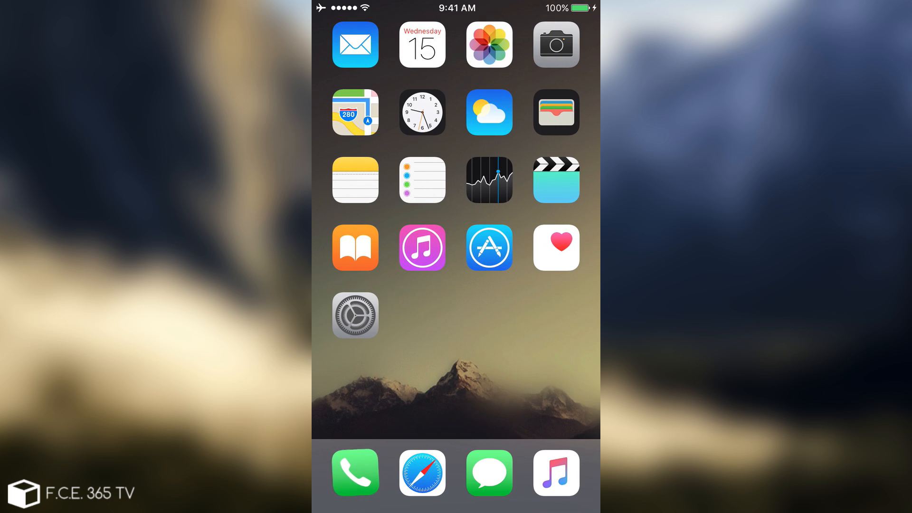
Launch Cydia from the home screen so its Home page with the welcome banner shows.
{"action": "left_click", "coordinate": [355, 472]}
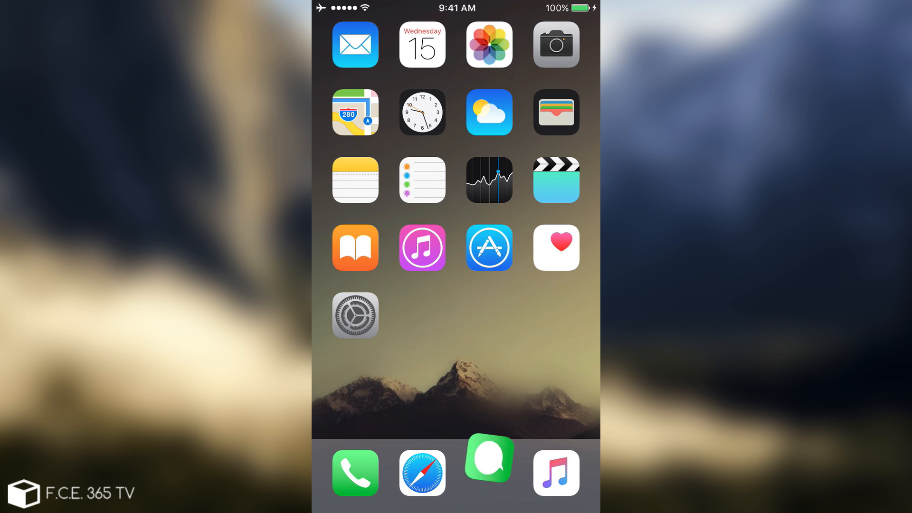
{"action": "left_click", "coordinate": [488, 180]}
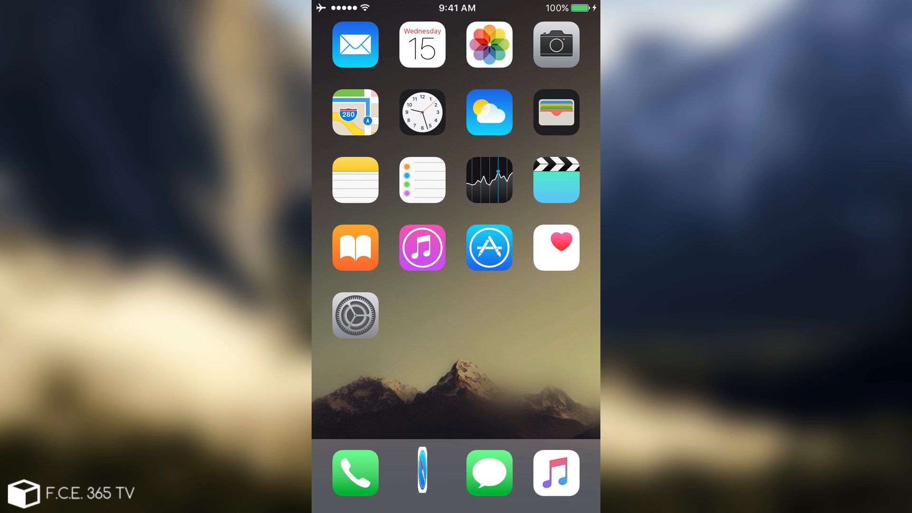
{"action": "scroll", "scroll_direction": "left", "scroll_amount": 3}
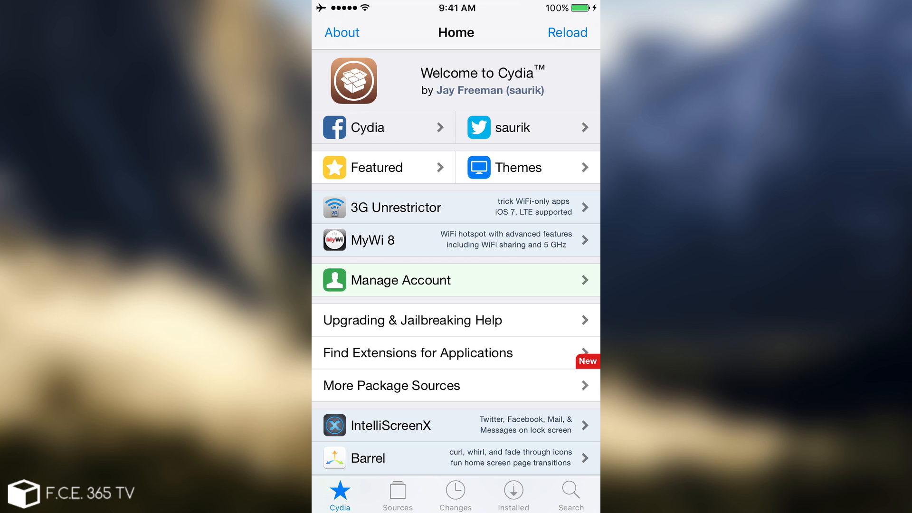
View Cydia's Installed and Sources lists, then reach the empty package Search page.
{"action": "left_click", "coordinate": [513, 492]}
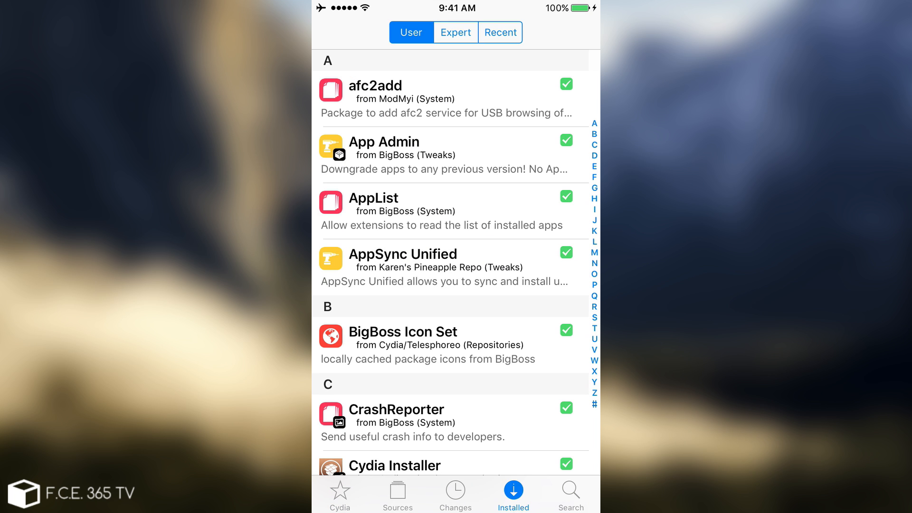
{"action": "left_click", "coordinate": [398, 495]}
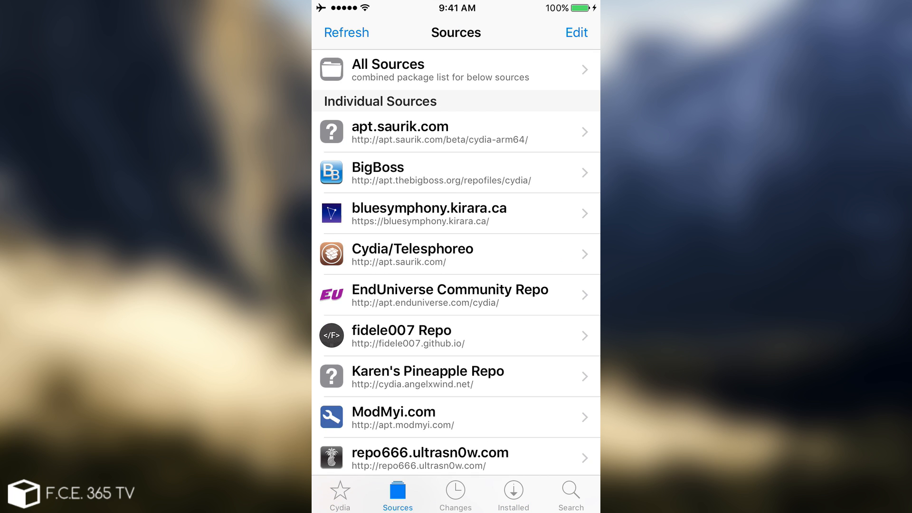
{"action": "left_click", "coordinate": [456, 295]}
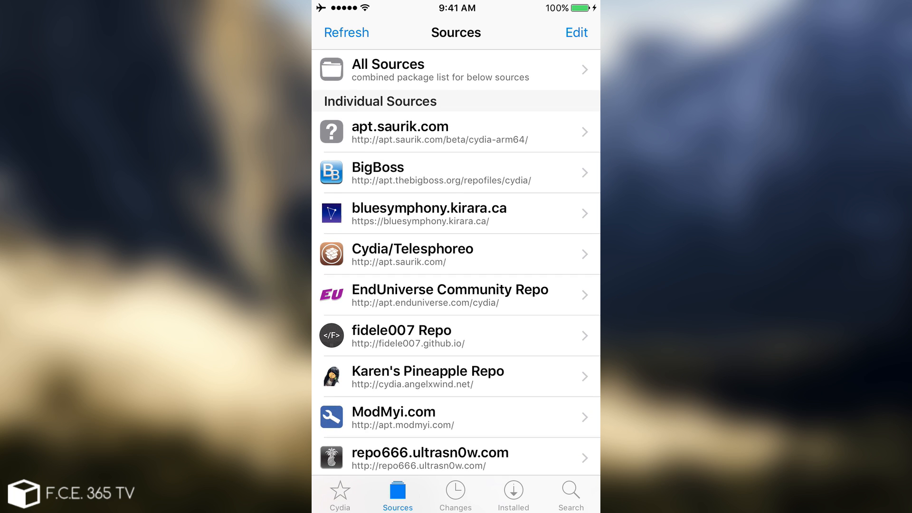
{"action": "left_click", "coordinate": [569, 491]}
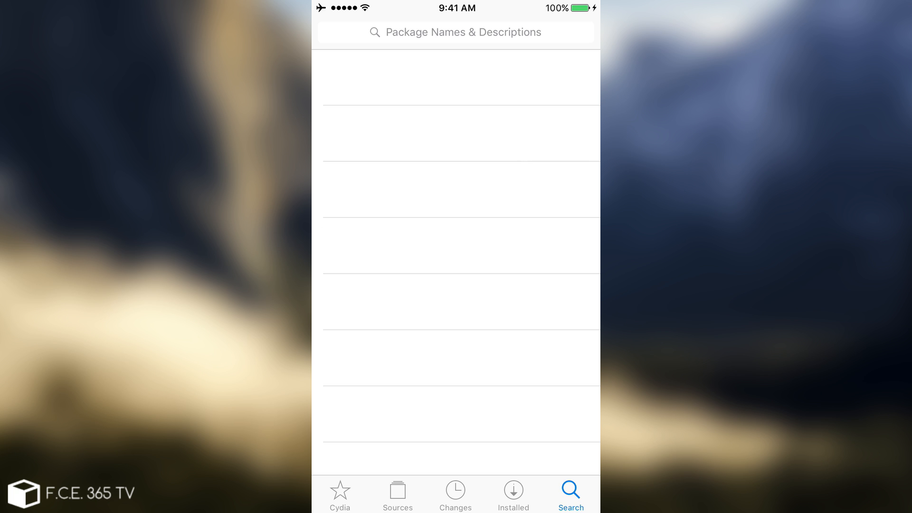
Find Cydia Extender Installer 2.4 by search and install it via Modify > Install > Confirm.
{"action": "left_click", "coordinate": [456, 32]}
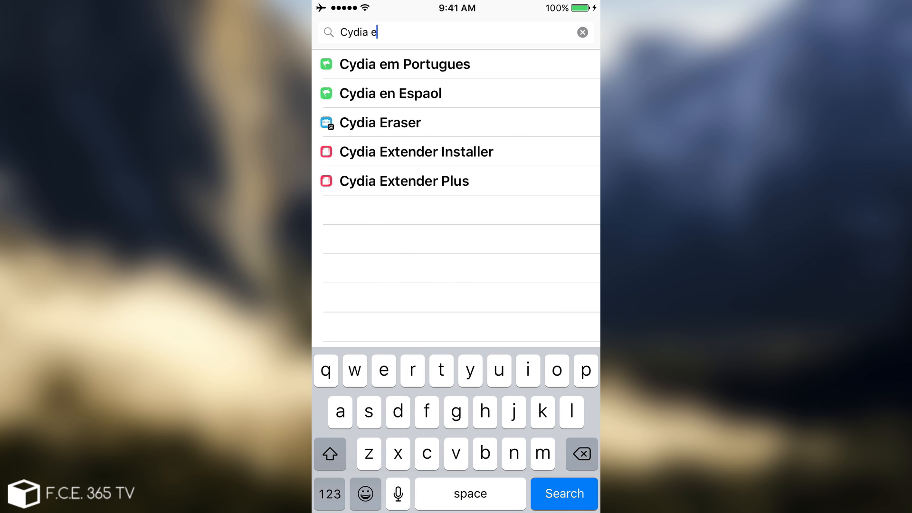
{"action": "left_click", "coordinate": [416, 152]}
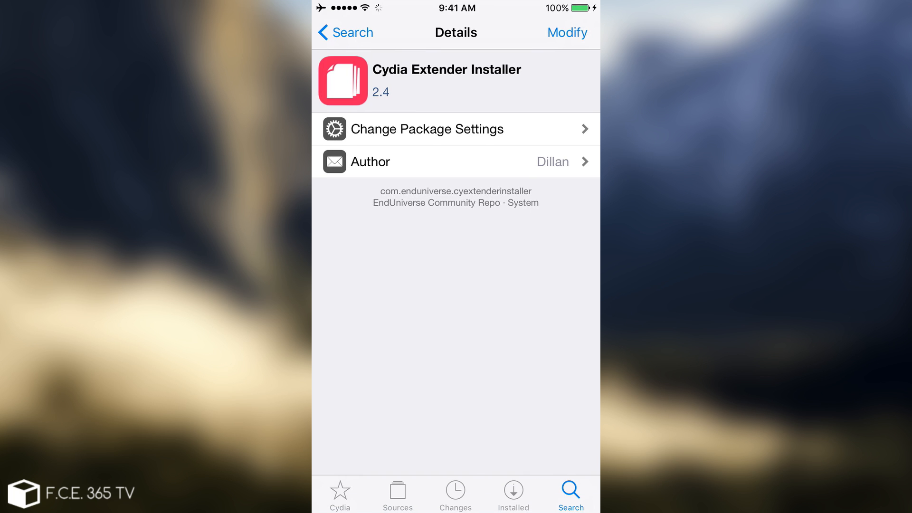
{"action": "left_click", "coordinate": [566, 32]}
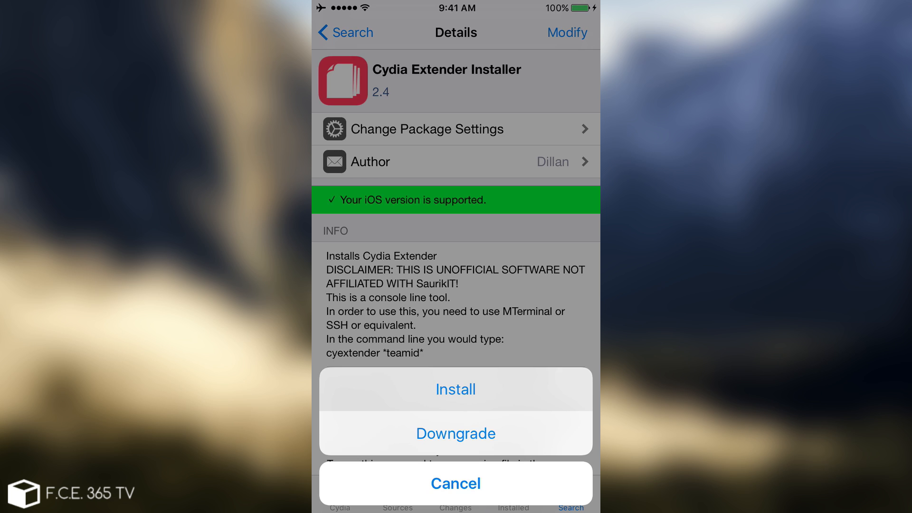
{"action": "left_click", "coordinate": [455, 389]}
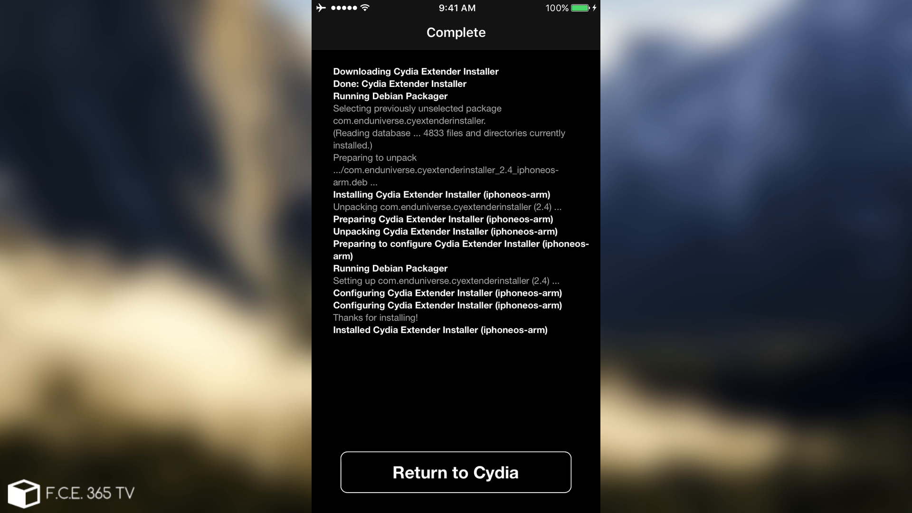
Return to Cydia and look up MTerminal to confirm version 1.4-5 is already installed.
{"action": "left_click", "coordinate": [455, 472]}
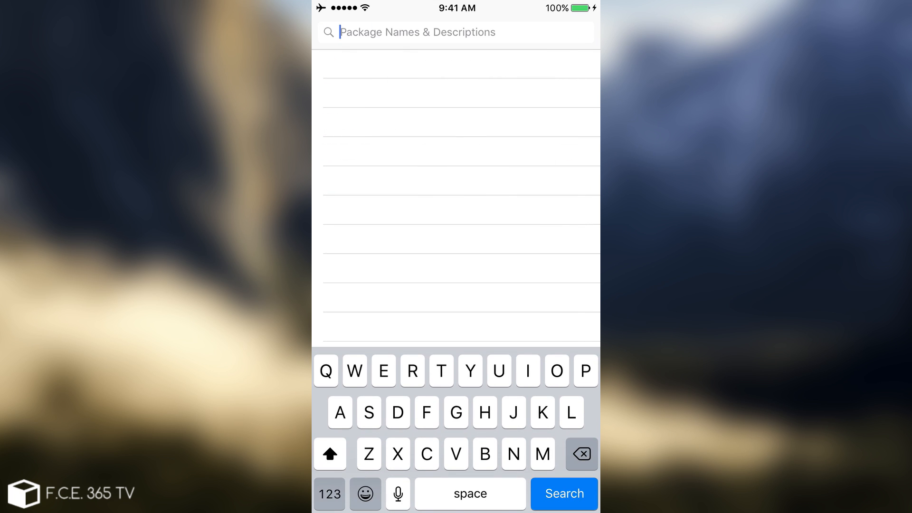
{"action": "type", "text": "t"}
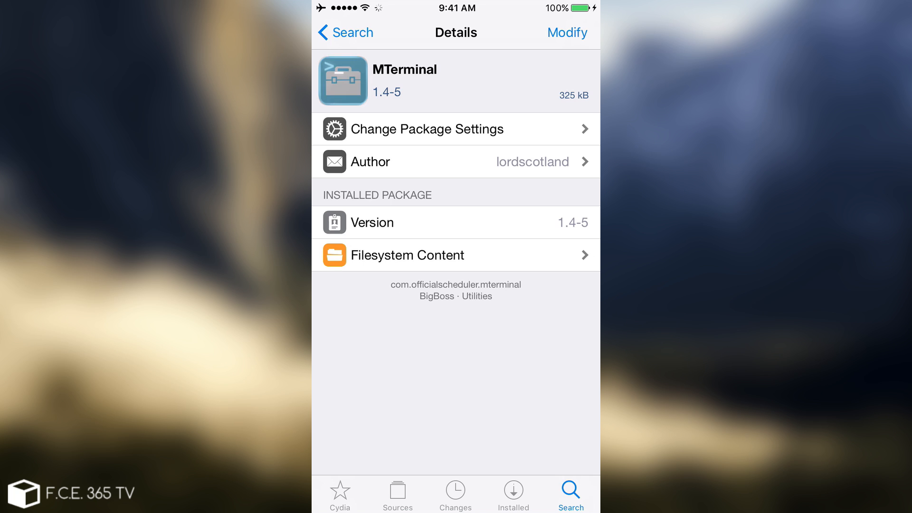
{"action": "left_click", "coordinate": [343, 33]}
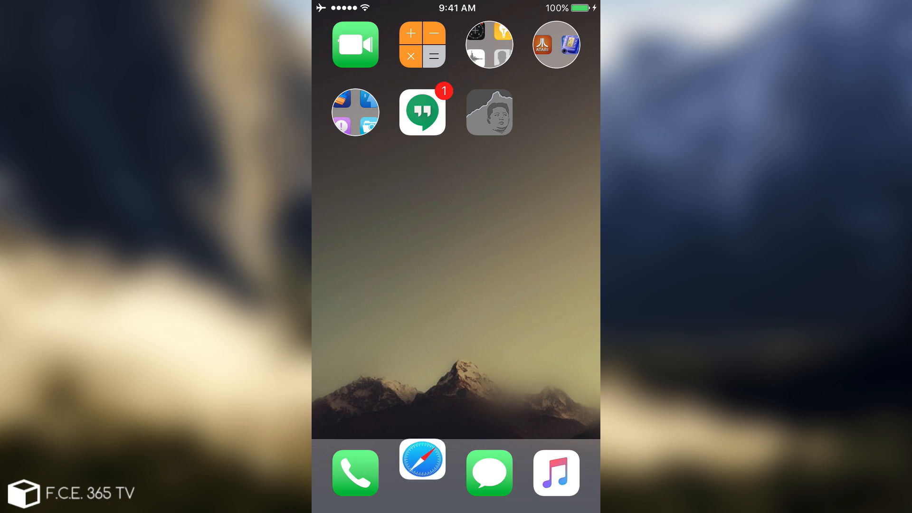
Launch the Filza file manager from the home screen, landing in the var folder.
{"action": "scroll", "scroll_direction": "left", "scroll_amount": 3}
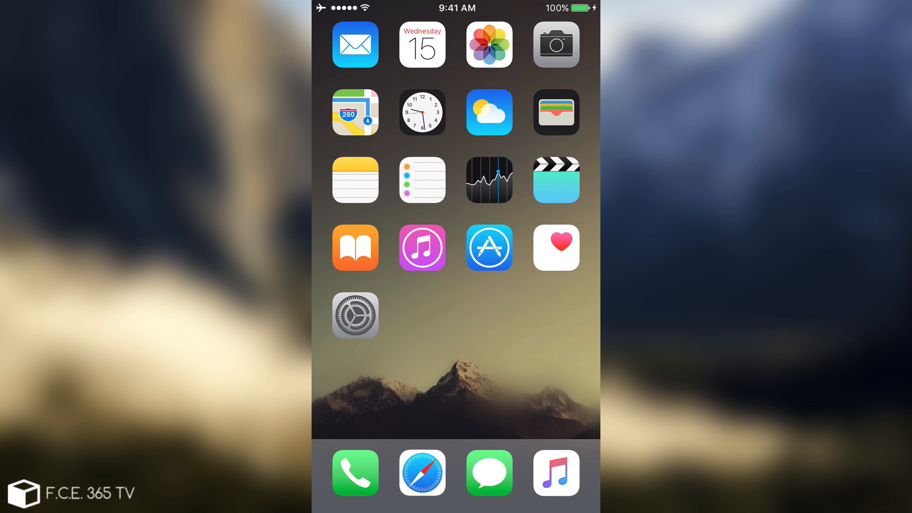
{"action": "left_click", "coordinate": [355, 472]}
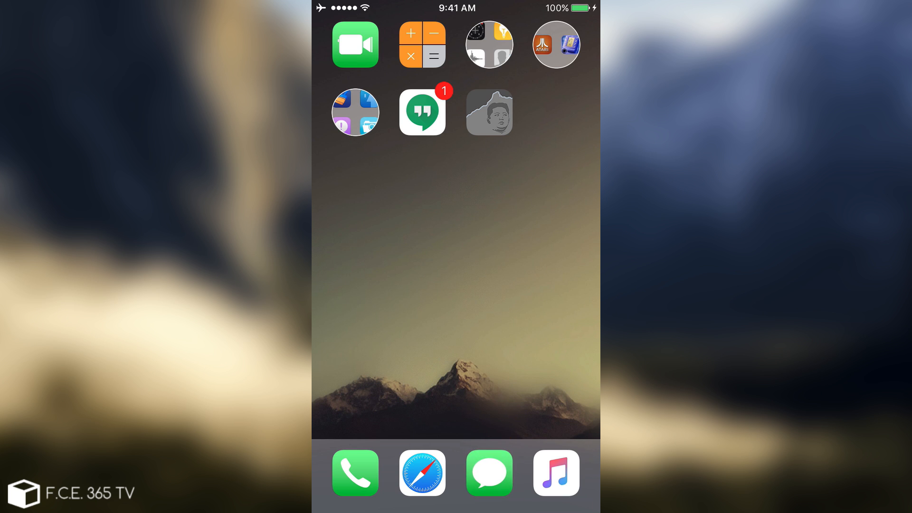
{"action": "left_click", "coordinate": [422, 111]}
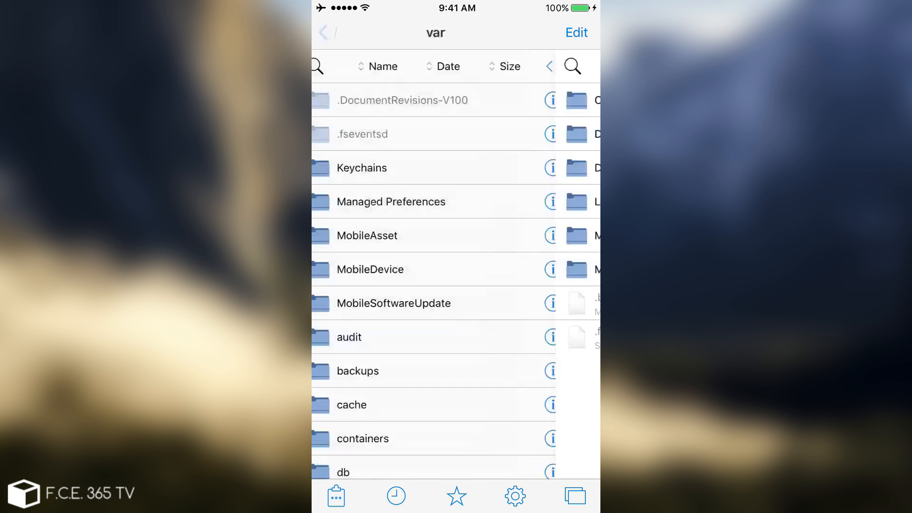
Navigate from / through var/containers/Bundle into the YaluDark.app bundle's file list.
{"action": "left_click", "coordinate": [324, 32]}
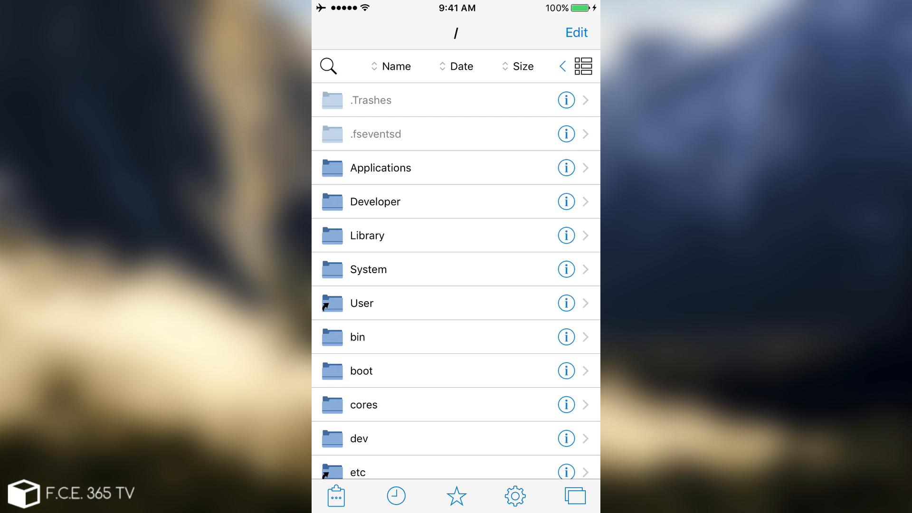
{"action": "scroll", "scroll_direction": "down", "scroll_amount": 3}
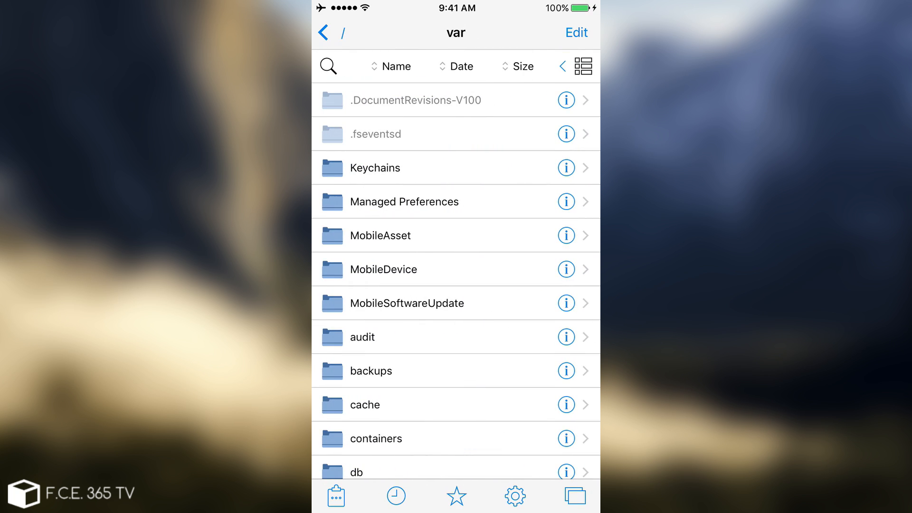
{"action": "left_click", "coordinate": [376, 438]}
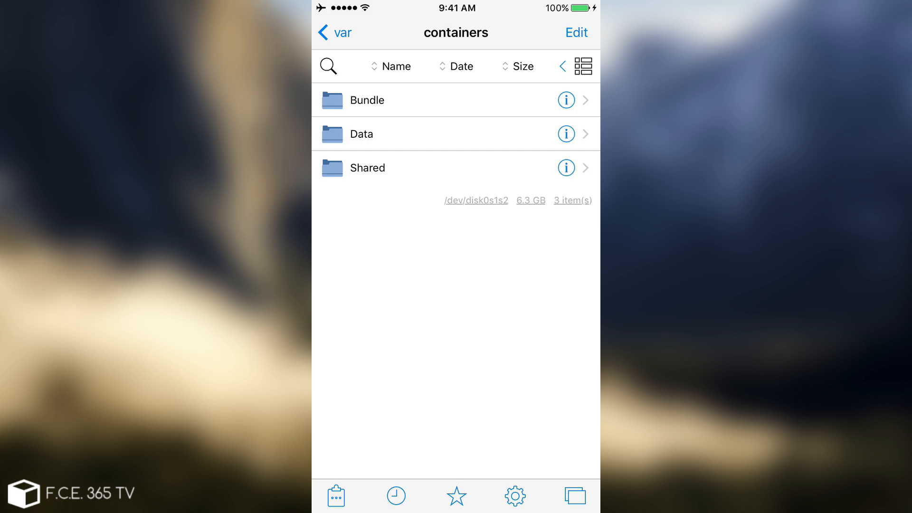
{"action": "left_click", "coordinate": [367, 100]}
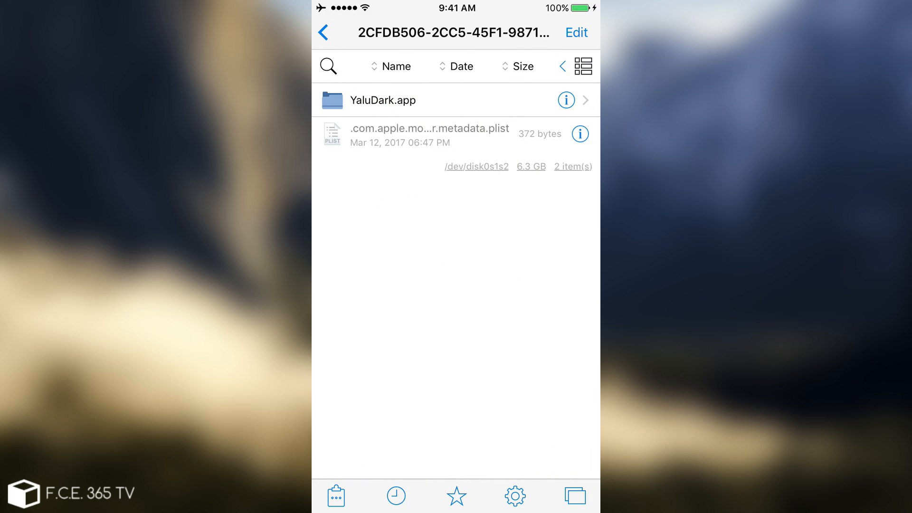
{"action": "left_click", "coordinate": [383, 100]}
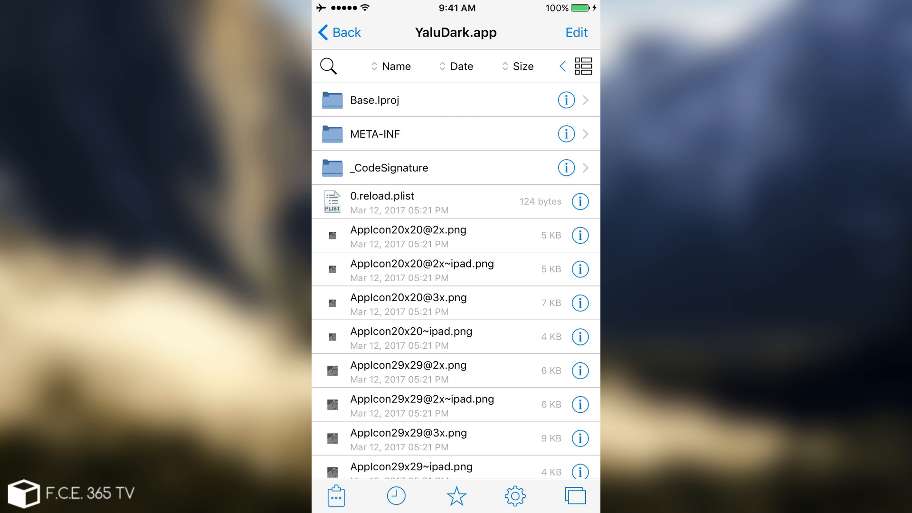
{"action": "scroll", "scroll_direction": "down", "scroll_amount": 3}
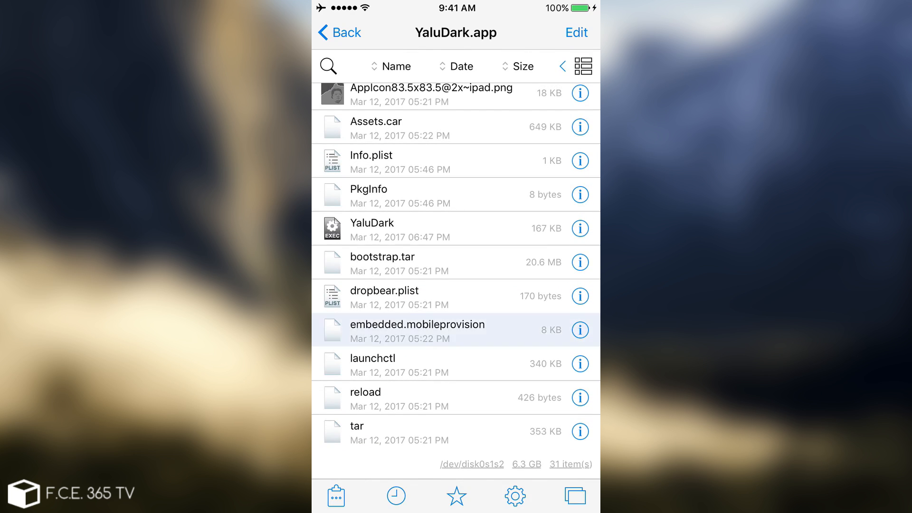
{"action": "left_click", "coordinate": [417, 329]}
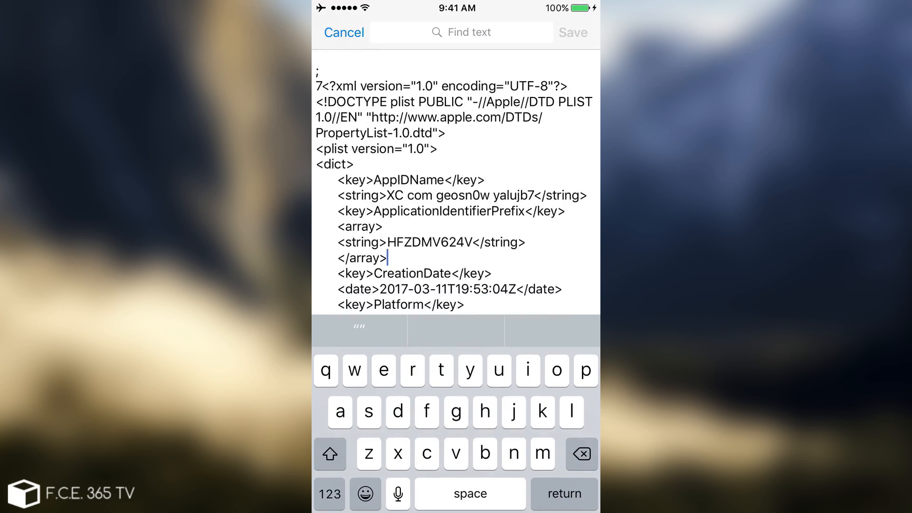
{"action": "scroll", "scroll_direction": "down", "scroll_amount": 3}
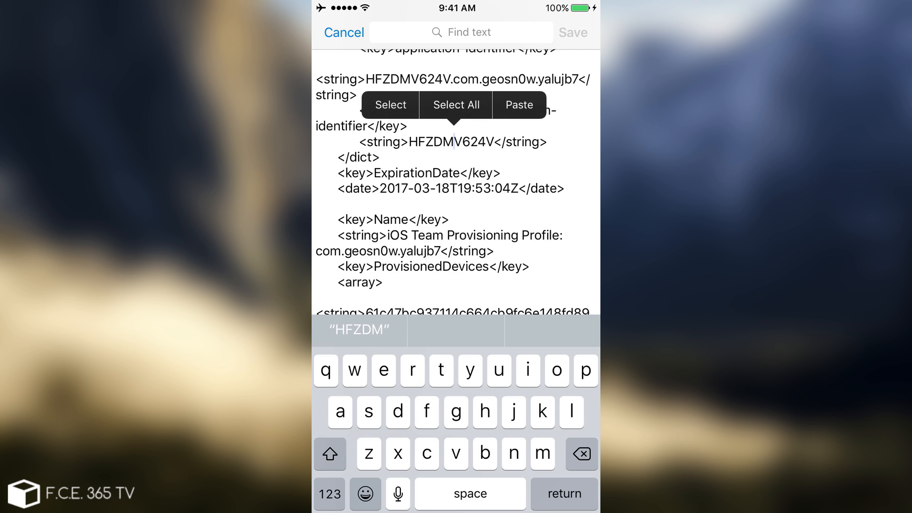
{"action": "left_click", "coordinate": [456, 104]}
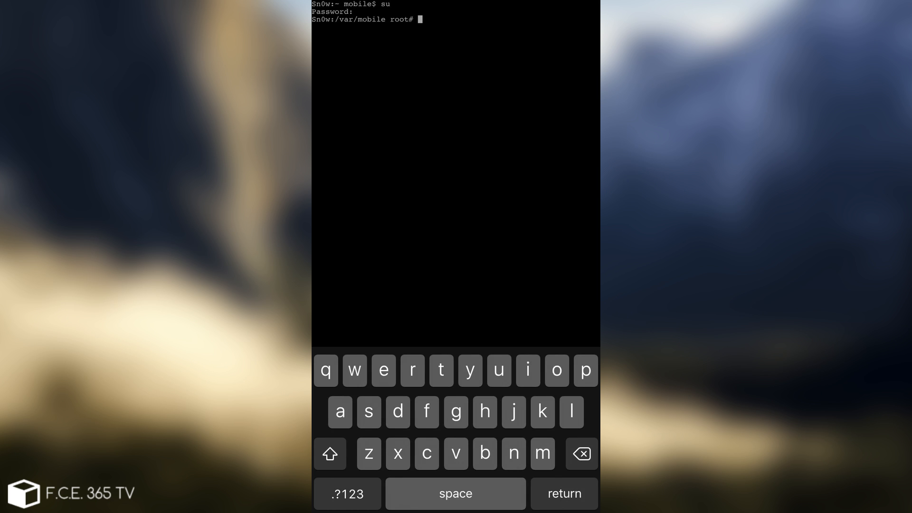
{"action": "left_click", "coordinate": [425, 453]}
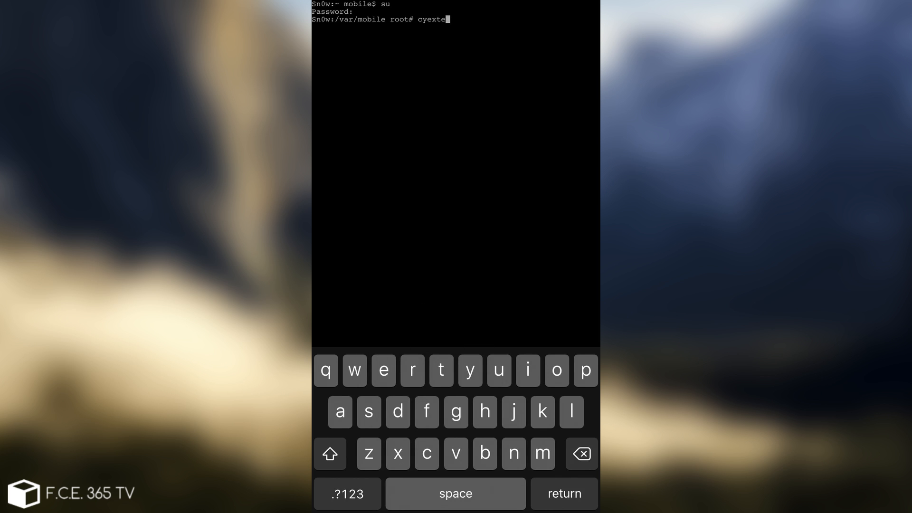
{"action": "type", "text": "nder"}
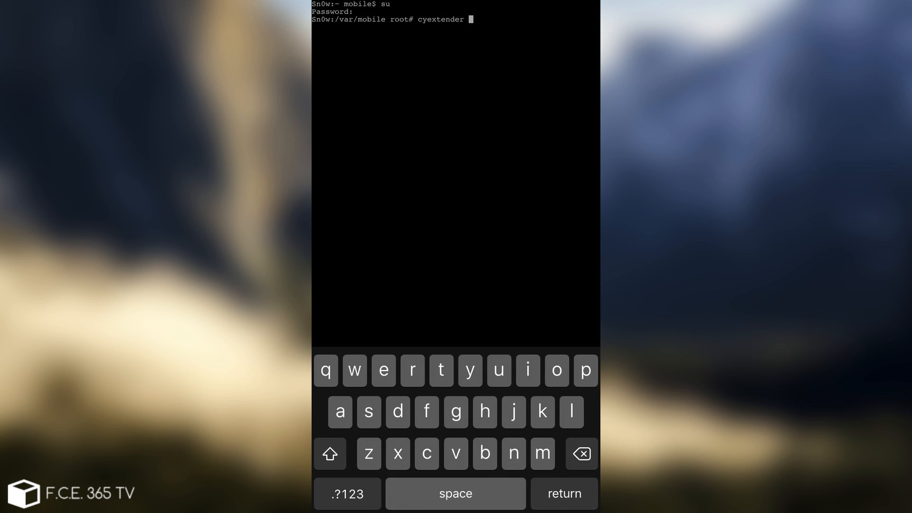
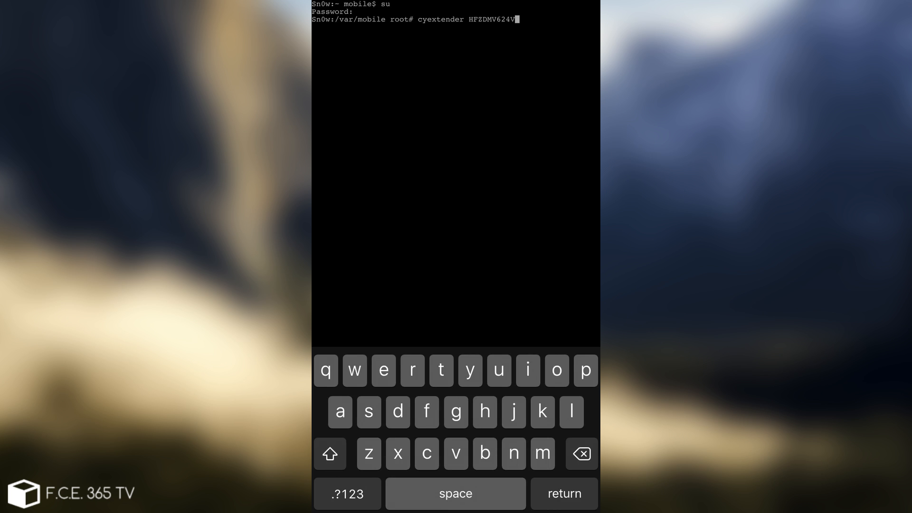
{"action": "key", "text": "return"}
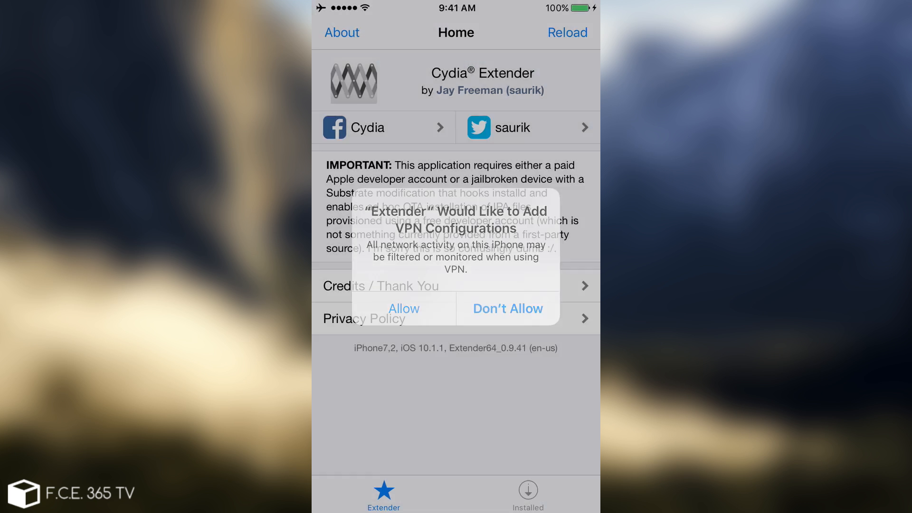
Allow Cydia Extender to add VPN configurations and dismiss the NEVPNErrorDomain error.
{"action": "left_click", "coordinate": [402, 307]}
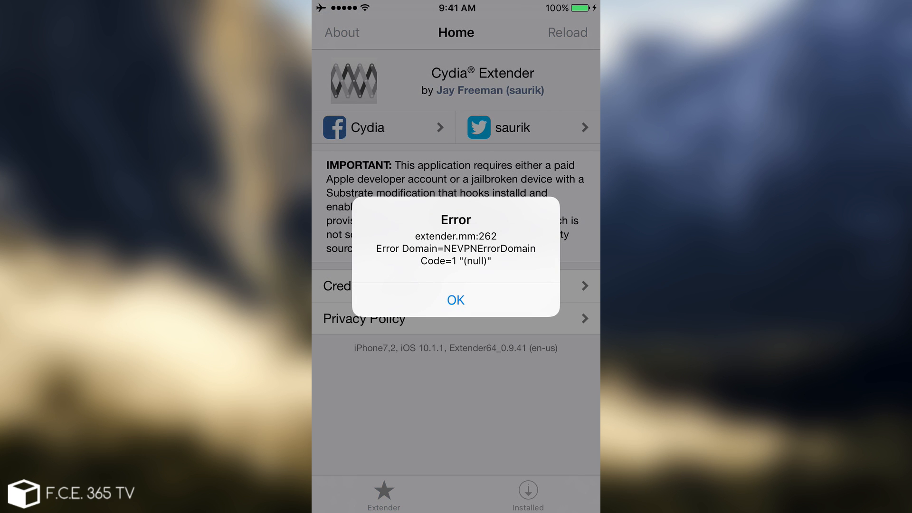
{"action": "left_click", "coordinate": [455, 300]}
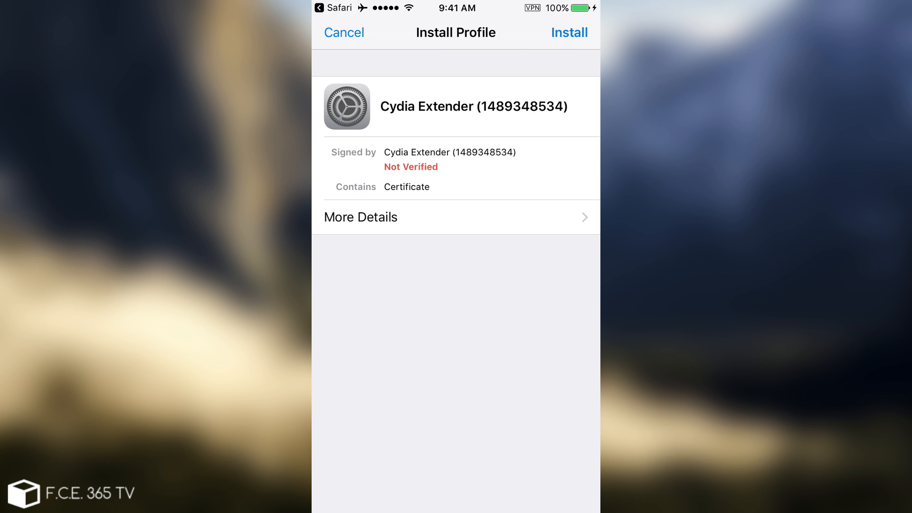
{"action": "left_click", "coordinate": [569, 32]}
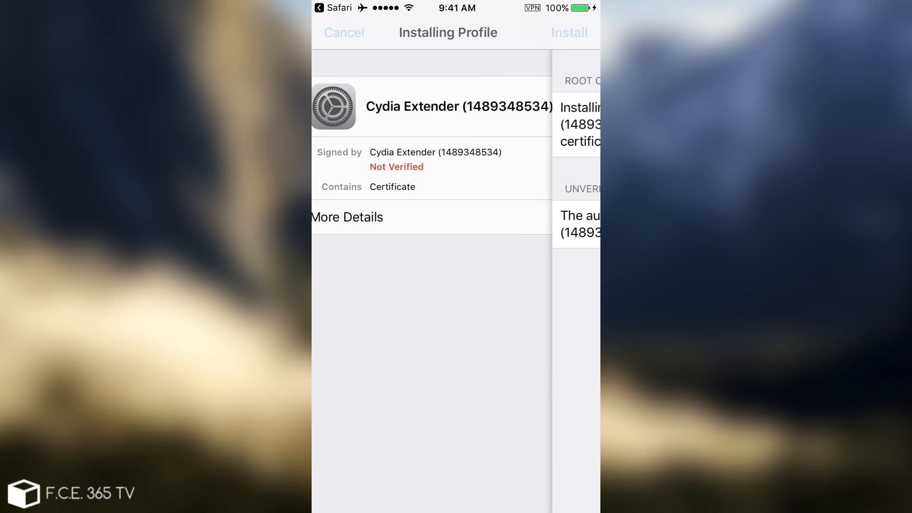
{"action": "left_click", "coordinate": [568, 33]}
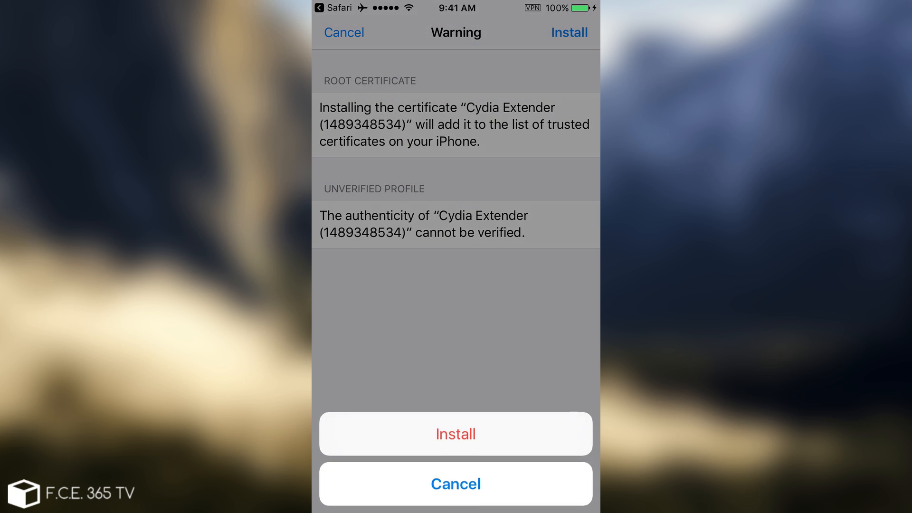
{"action": "left_click", "coordinate": [455, 433]}
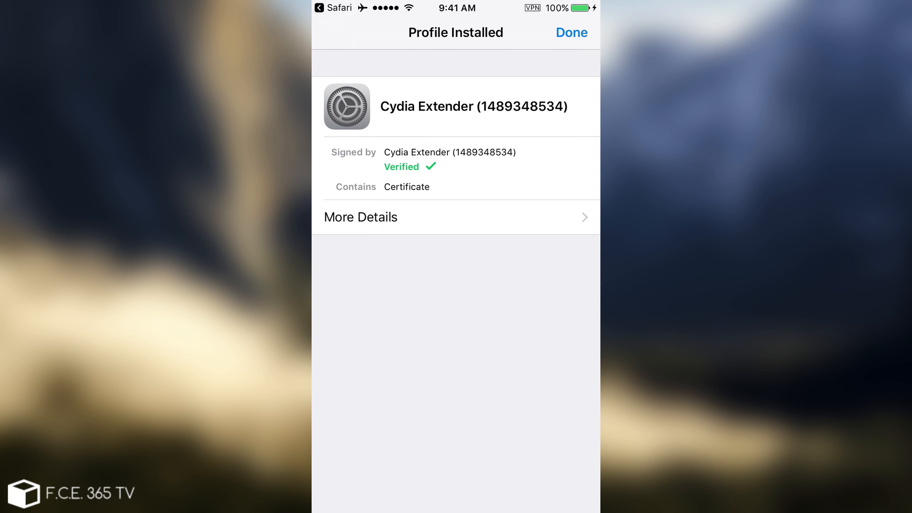
{"action": "left_click", "coordinate": [571, 33]}
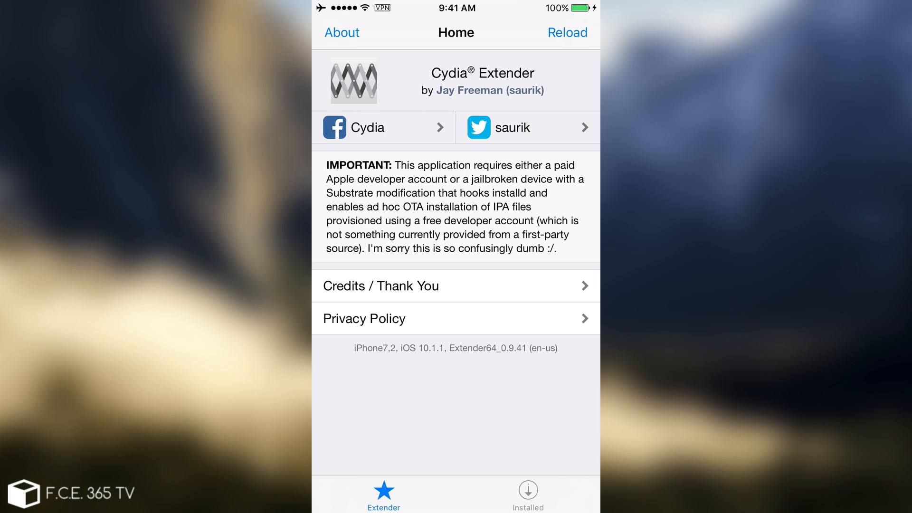
Download the 7.6 MB yalu102_beta7.ipa via the 'ipa (cydia impactor)' link and dismiss the More... share options.
{"action": "left_click", "coordinate": [527, 495]}
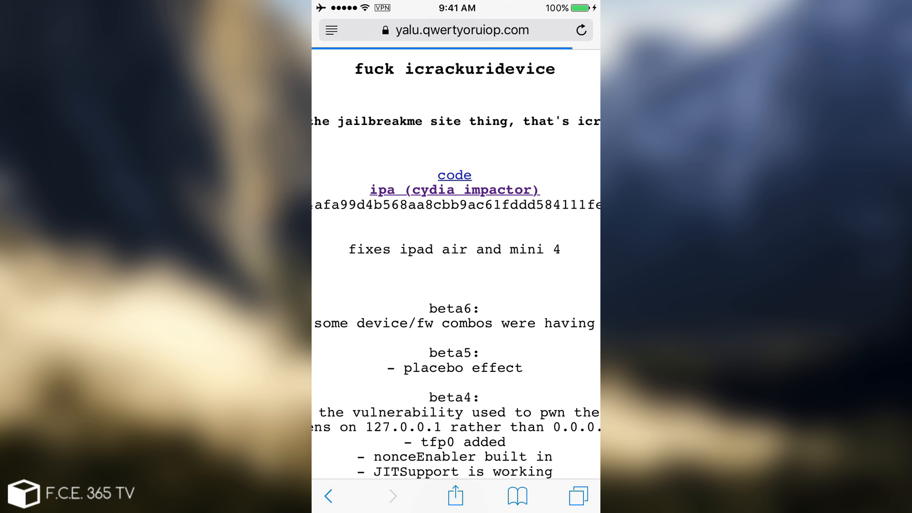
{"action": "left_click", "coordinate": [455, 175]}
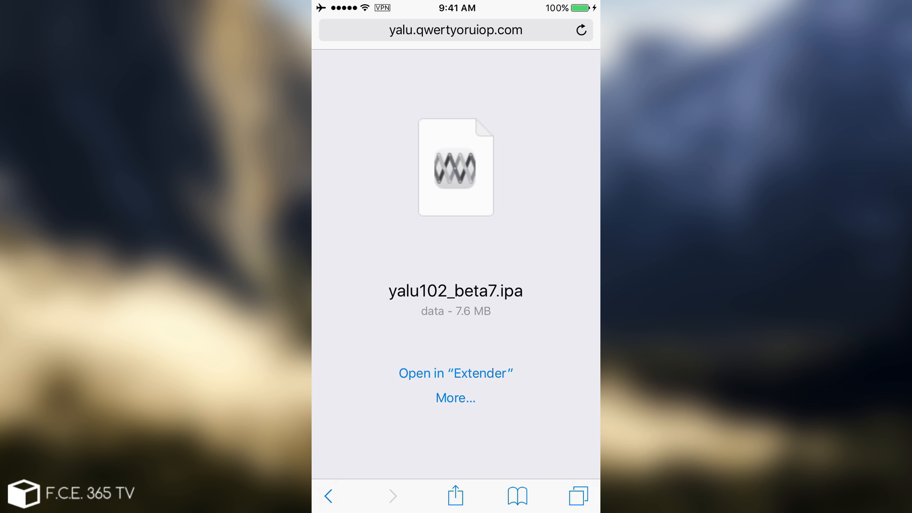
{"action": "left_click", "coordinate": [455, 496]}
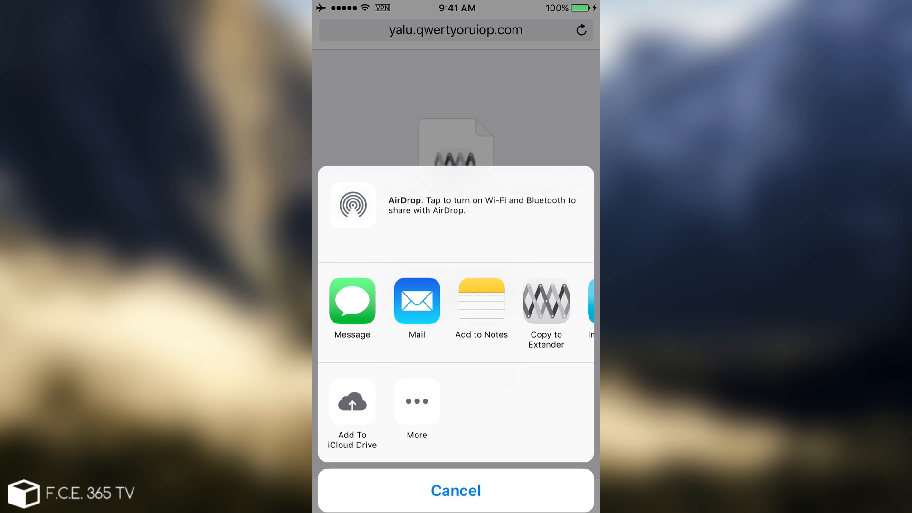
{"action": "left_click", "coordinate": [456, 490]}
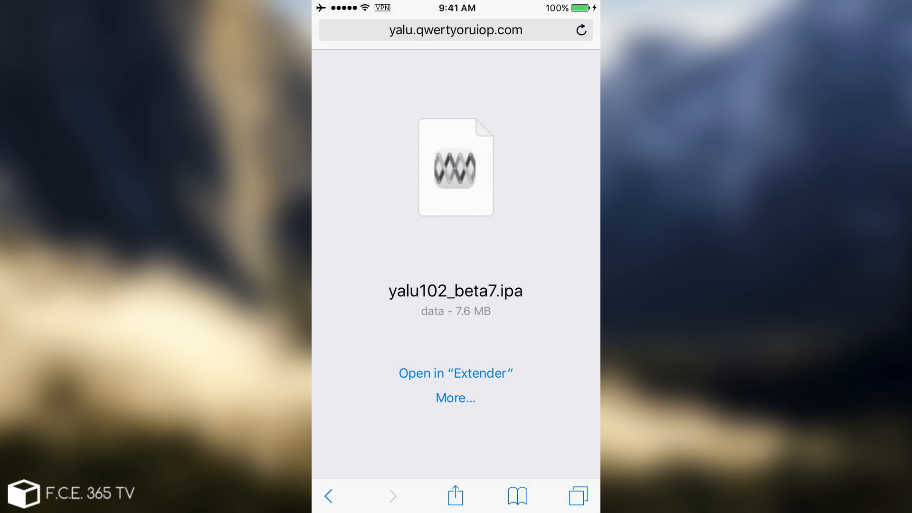
Send the downloaded yalu102_beta7.ipa to Cydia Extender with Open in "Extender".
{"action": "left_click", "coordinate": [455, 373]}
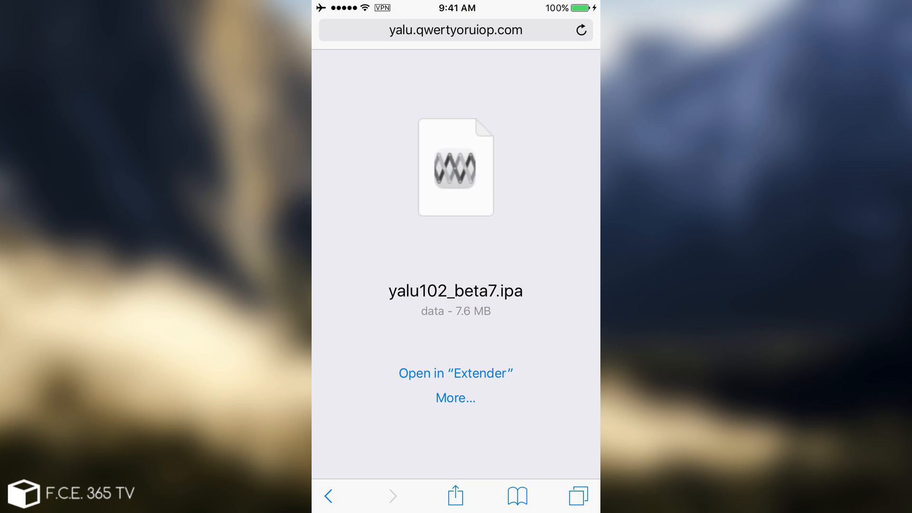
{"action": "left_click", "coordinate": [455, 373]}
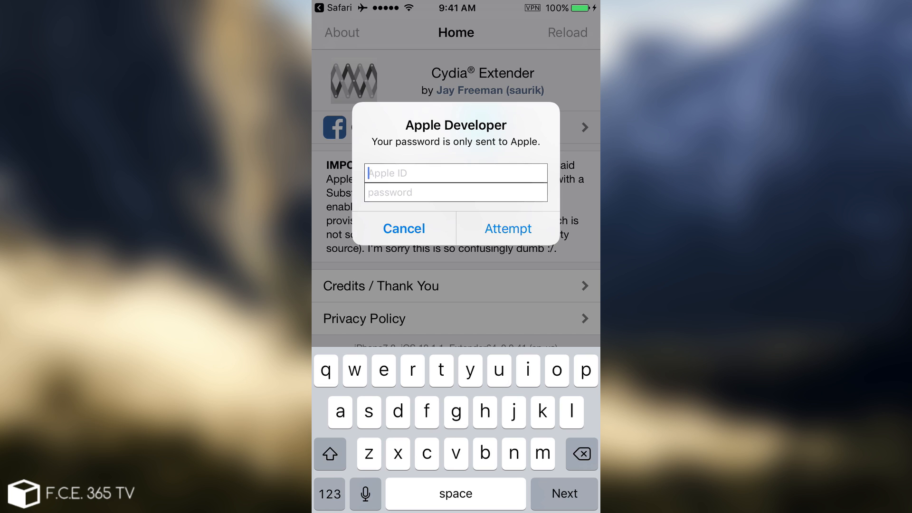
Submit the Apple ID and password in the Apple Developer alert via Attempt and return to the home screen.
{"action": "left_click", "coordinate": [404, 228]}
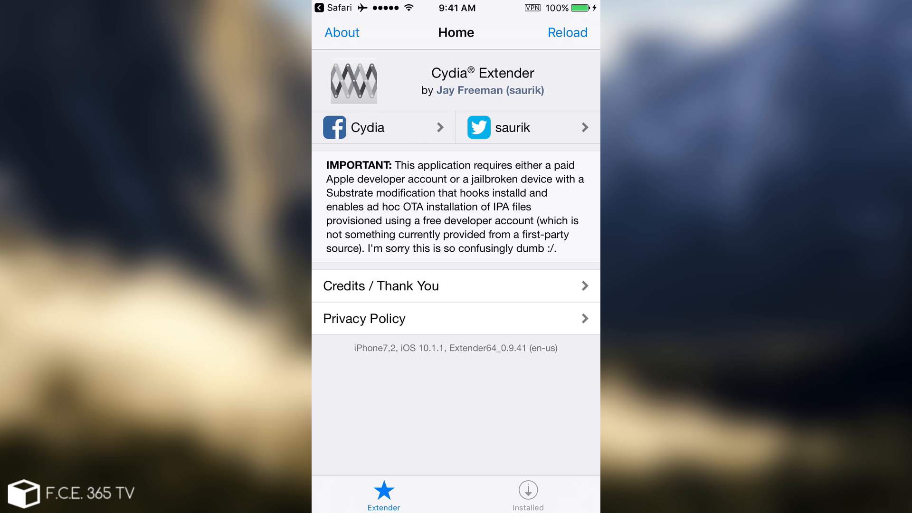
{"action": "key", "text": "home"}
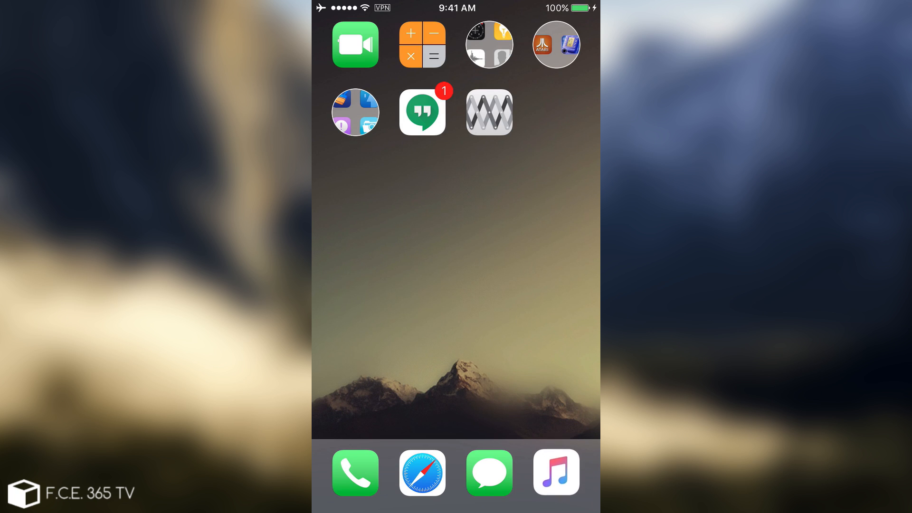
Reopen Extender and approve installing yalu102 so it lands on the home screen.
{"action": "left_click", "coordinate": [488, 112]}
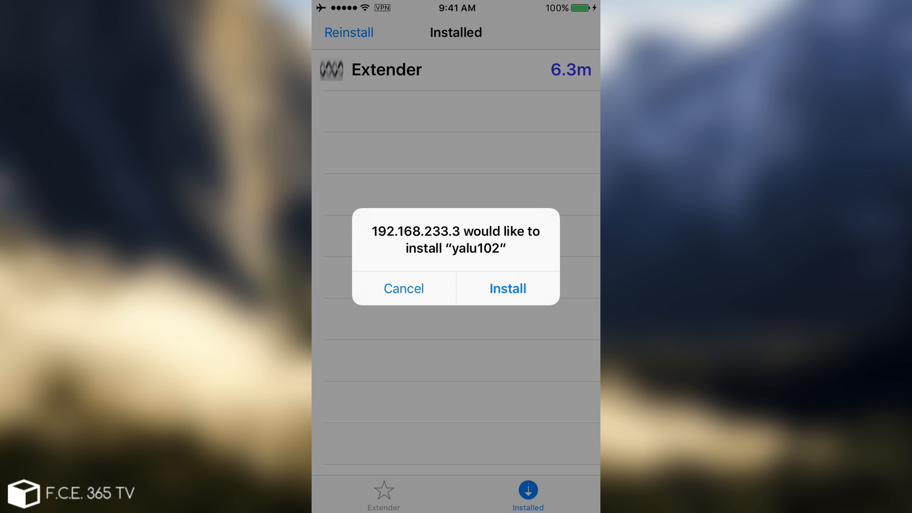
{"action": "left_click", "coordinate": [506, 289]}
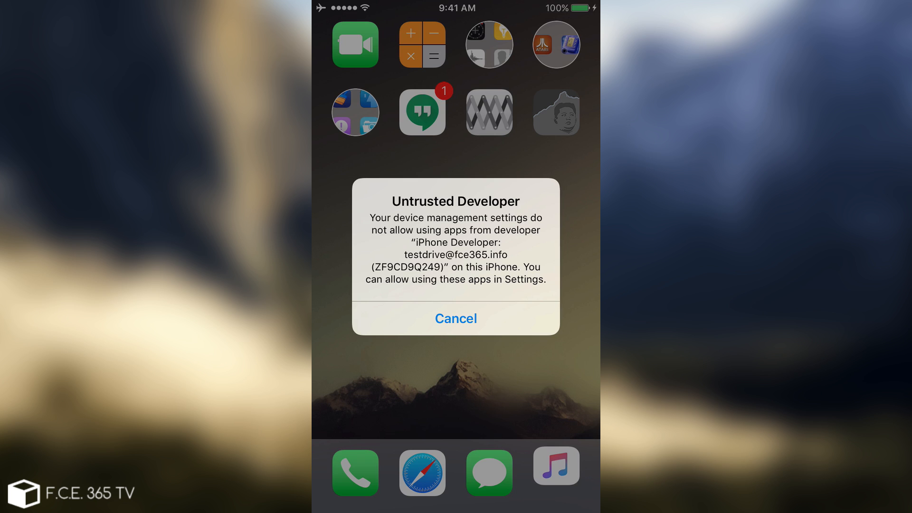
Dismiss the Untrusted Developer alert and trust yalu102's developer under Profiles & Device Management.
{"action": "left_click", "coordinate": [456, 318]}
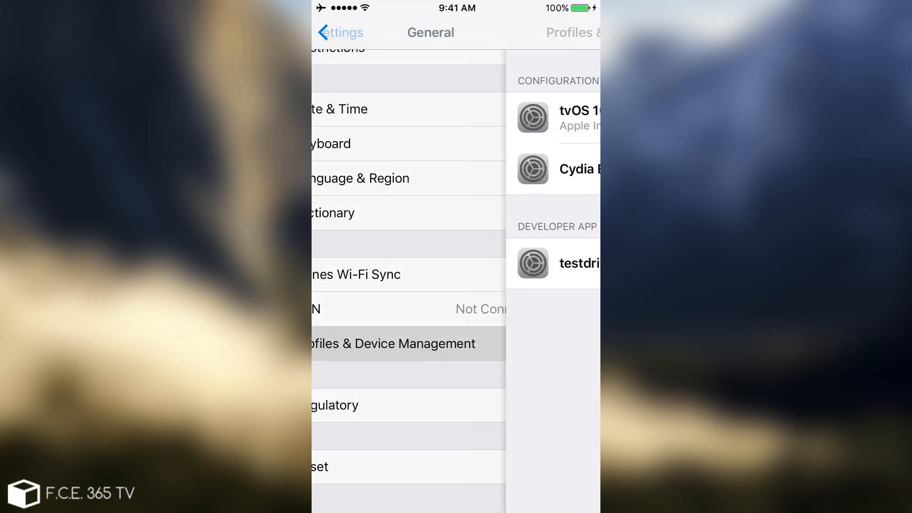
{"action": "left_click", "coordinate": [579, 263]}
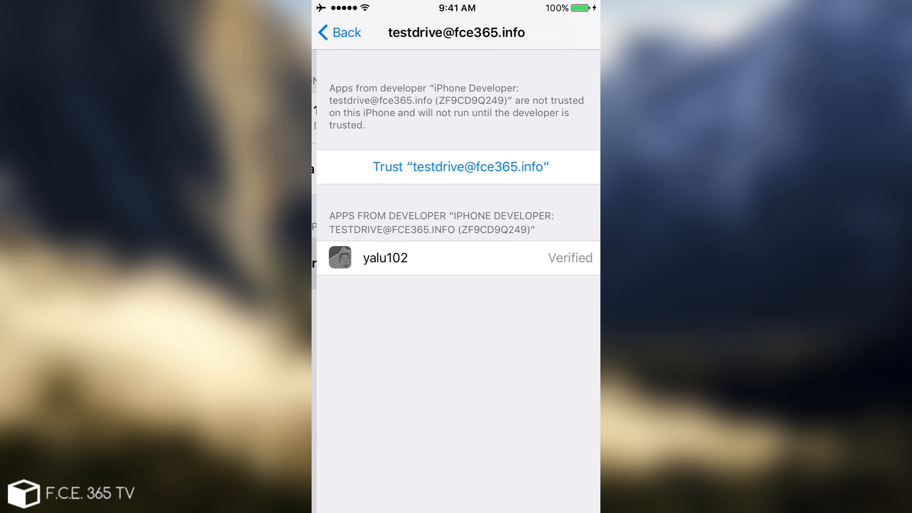
{"action": "left_click", "coordinate": [455, 167]}
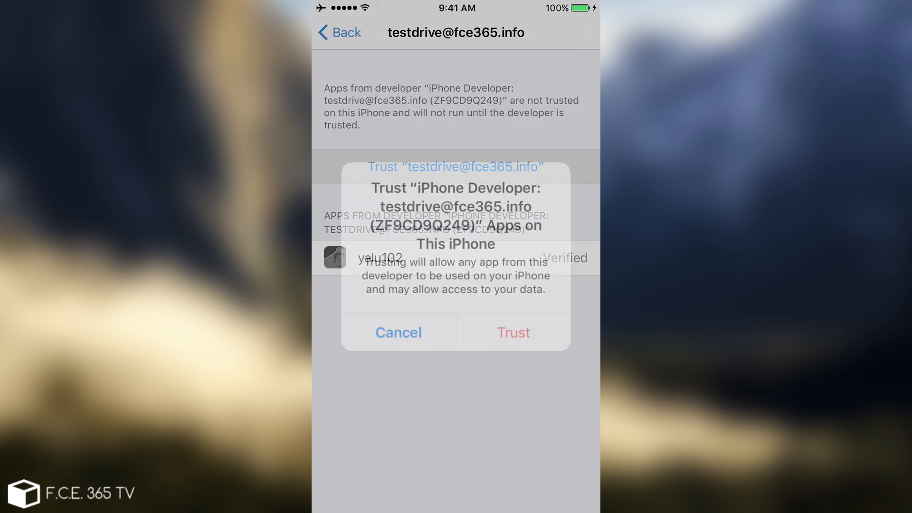